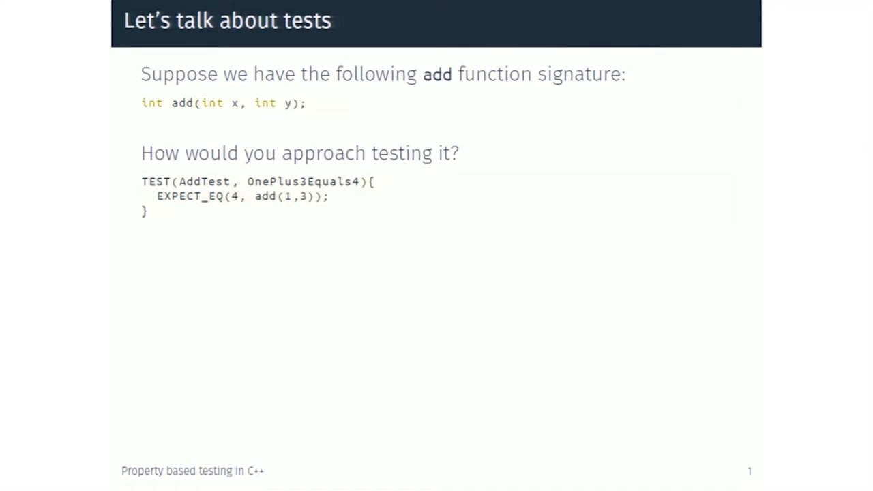
pyautogui.press('Right')
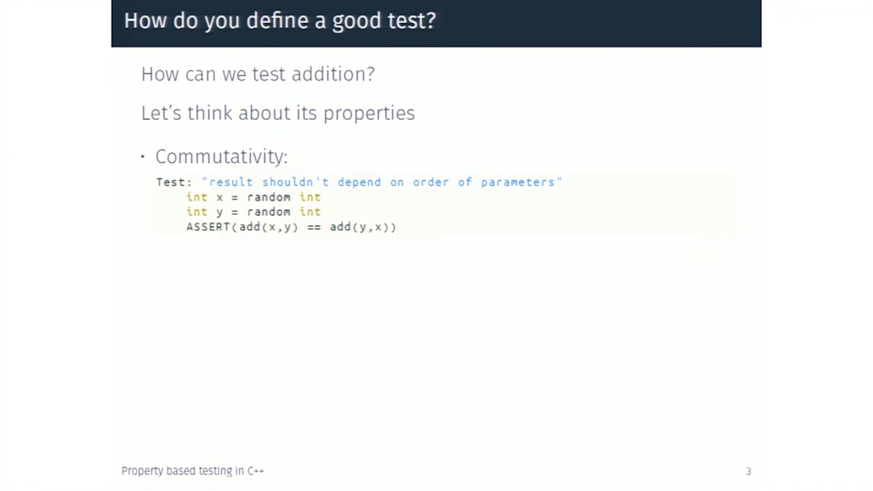
pyautogui.press('Right')
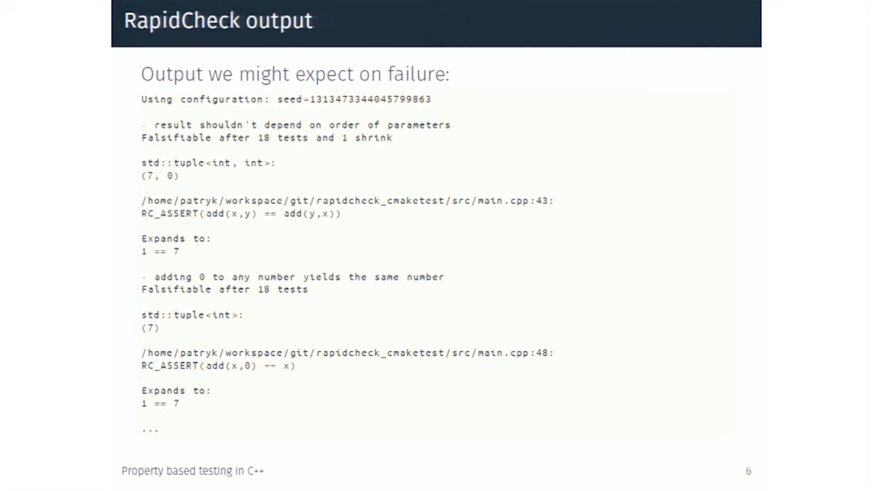
pyautogui.press('Right')
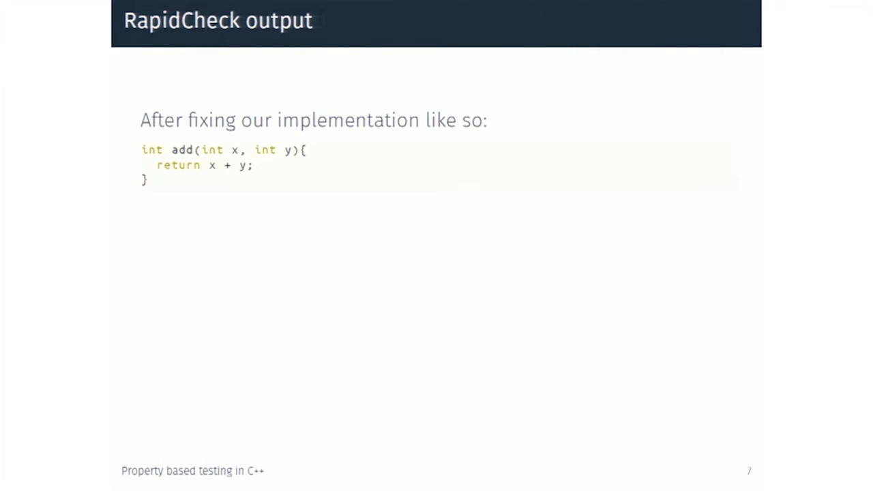
pyautogui.press('Right')
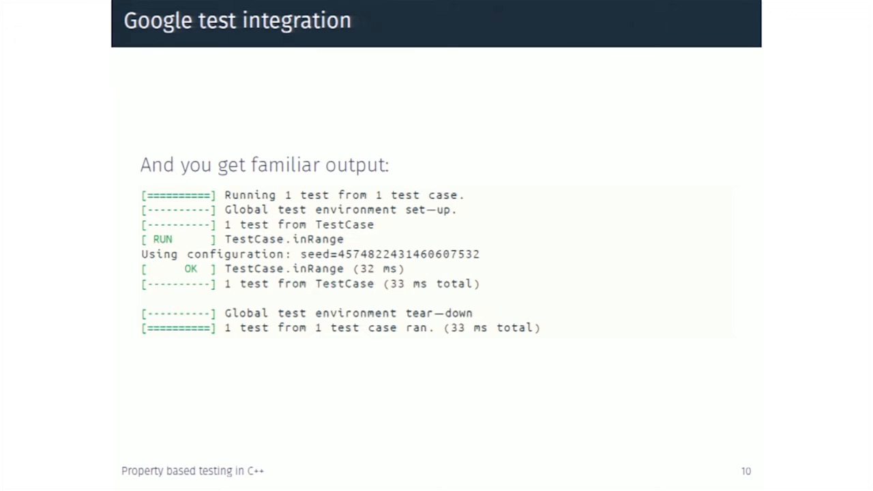
pyautogui.press('Right')
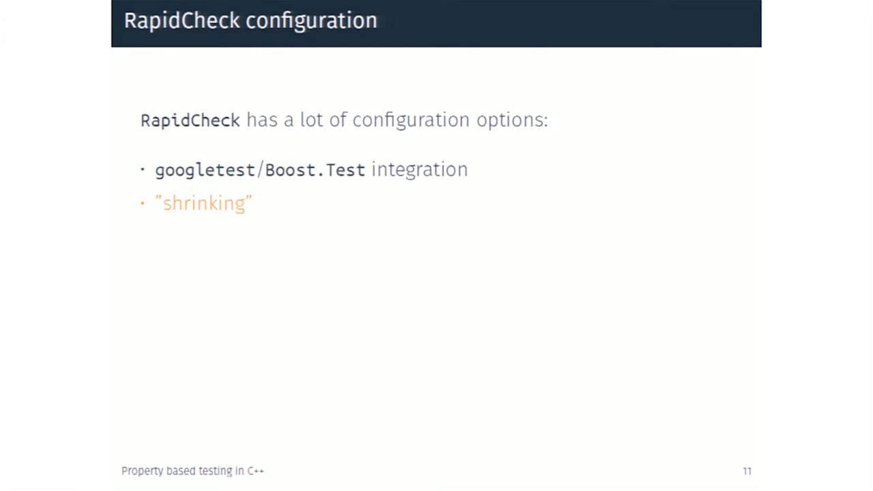
pyautogui.press('Right')
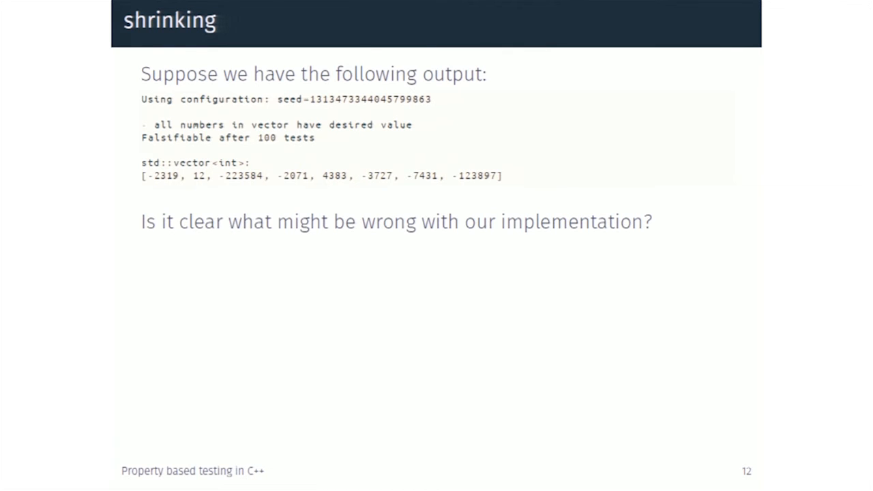
pyautogui.press('right')
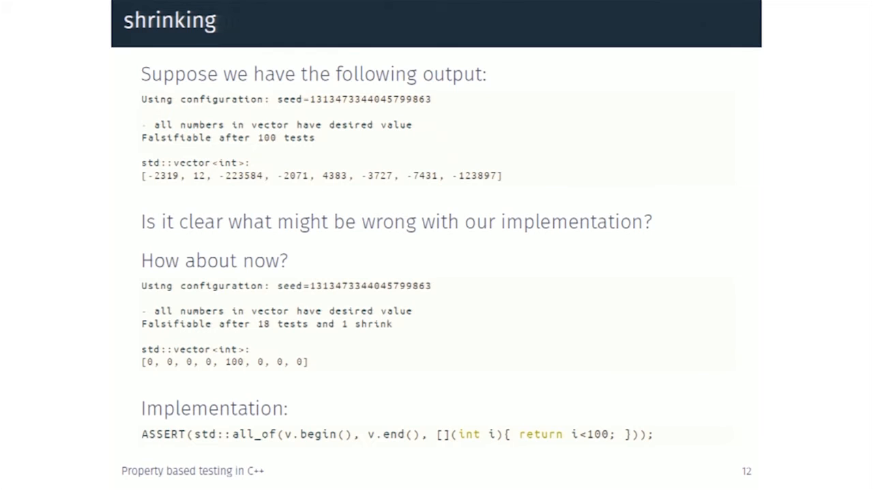
pyautogui.press('Right')
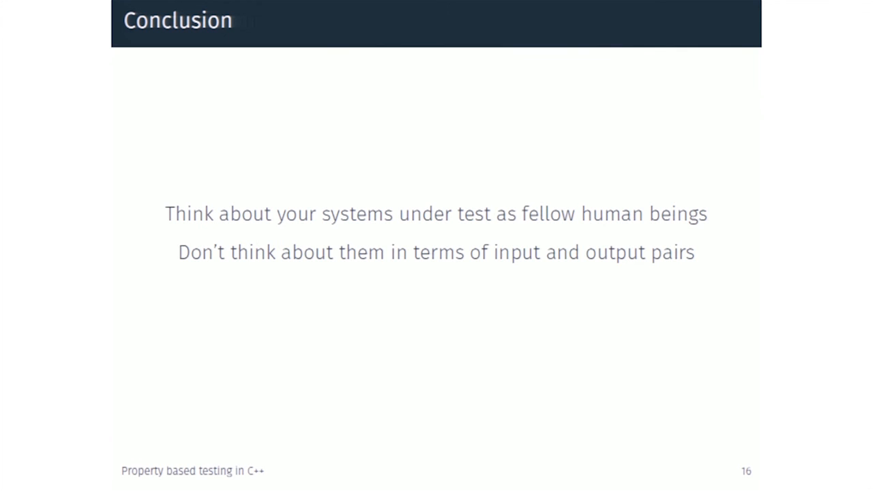
pyautogui.press('Right')
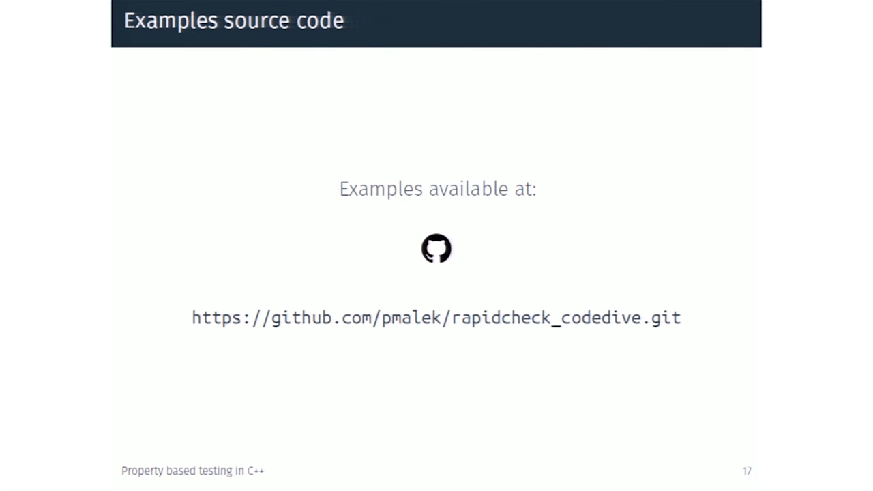
pyautogui.press('Right')
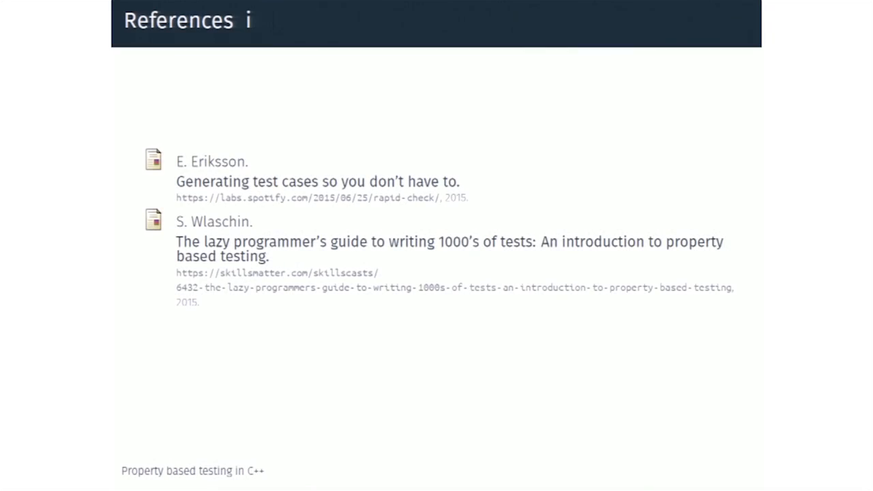